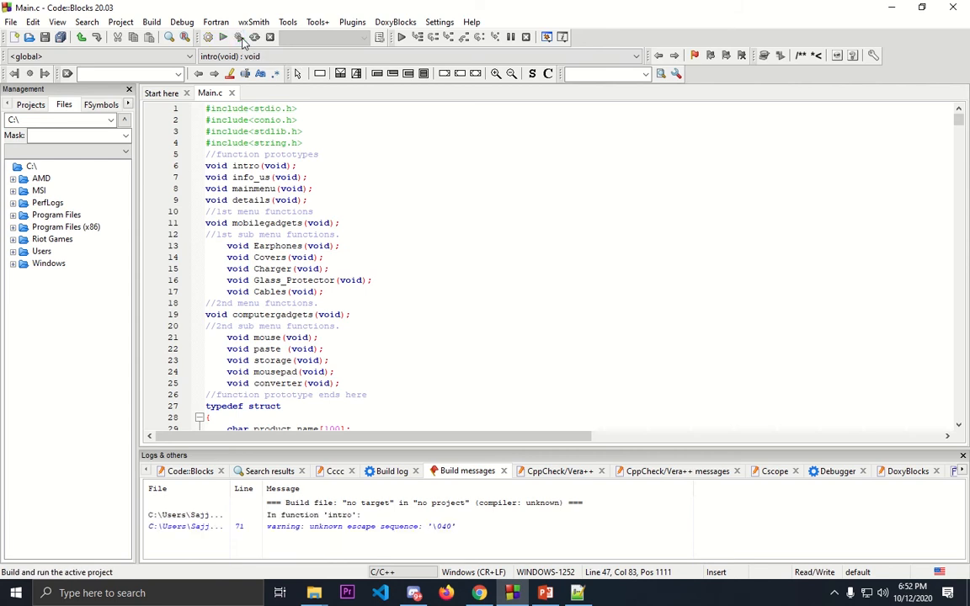
Step: Build and run Main.c so the TechSource Gadget Shop welcome menu appears in the console
left_click(222, 37)
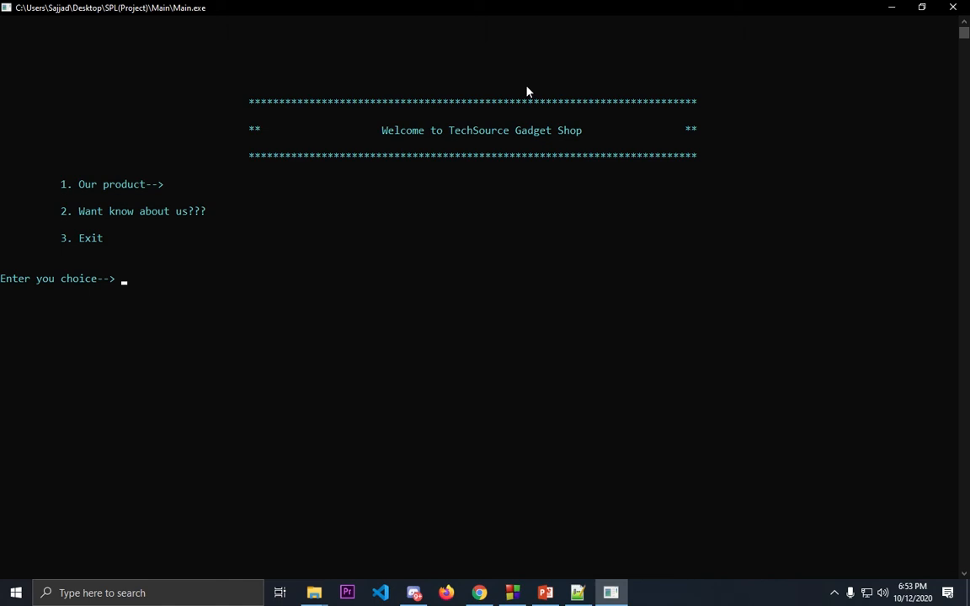
Step: Choose Our product (1) then Mobile Gadgets (1) to reach the earphone price list
type("1")
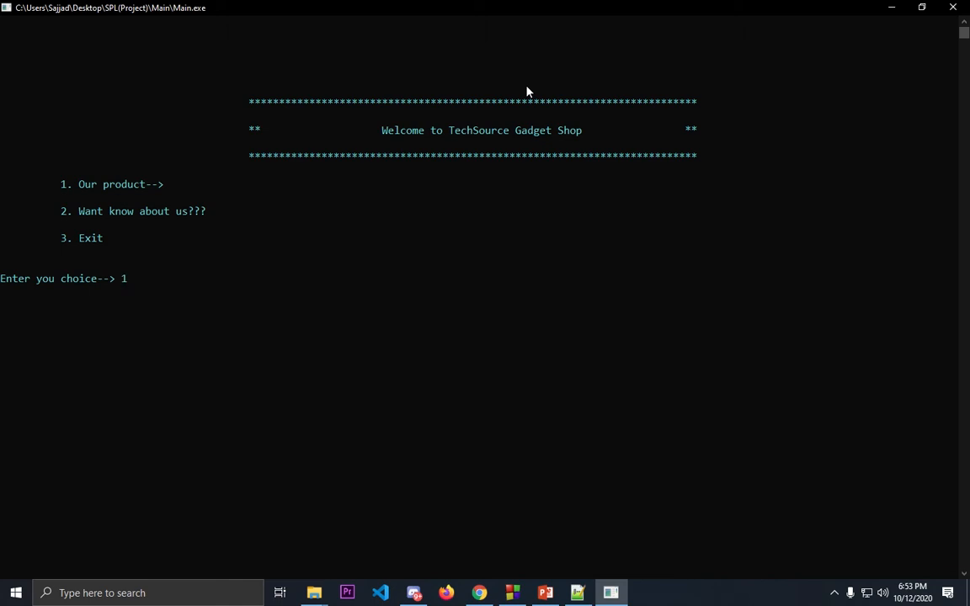
key("enter")
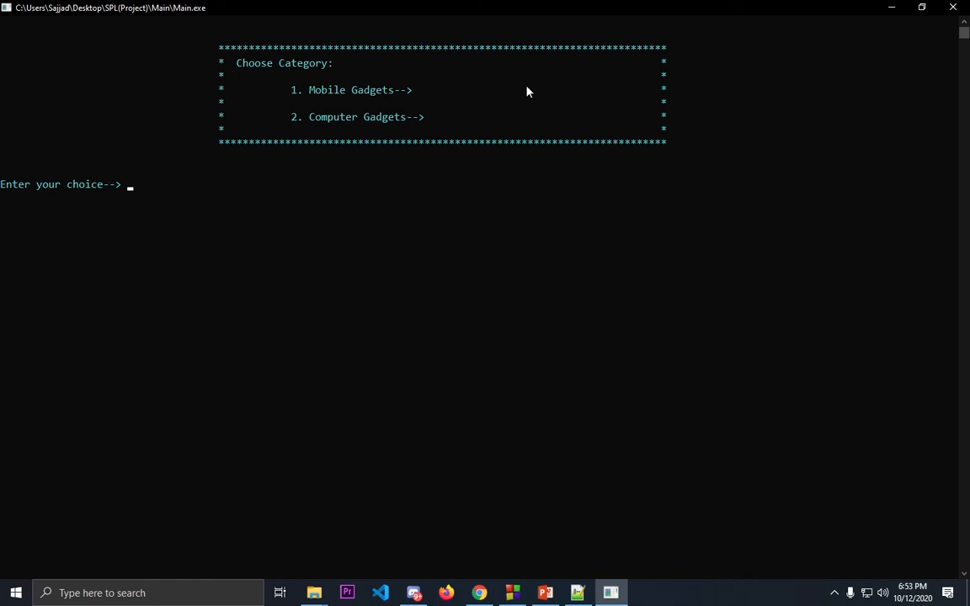
type("1")
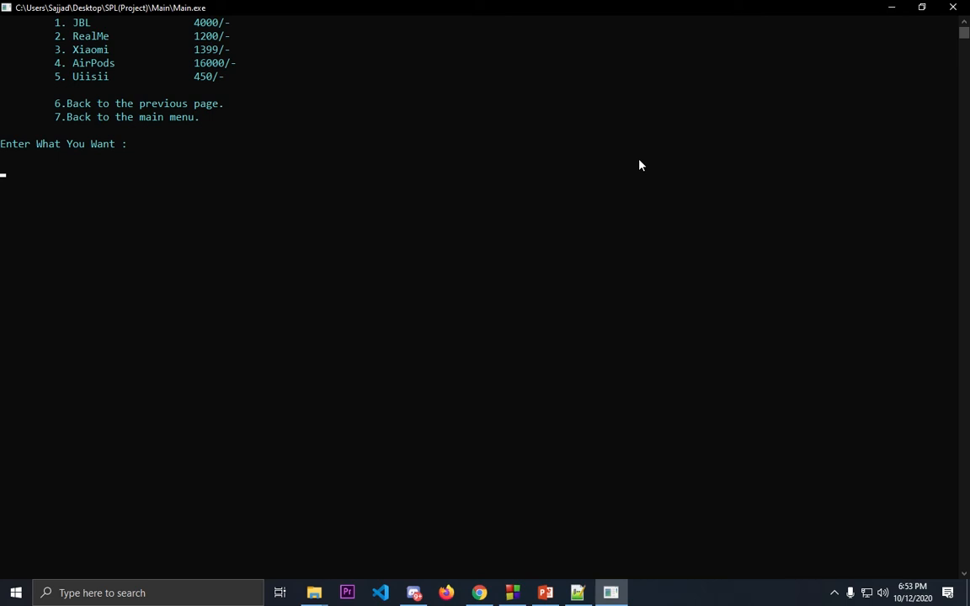
Step: Order 5 of the JBL item and request the total, showing BDT 20000.00
type("1")
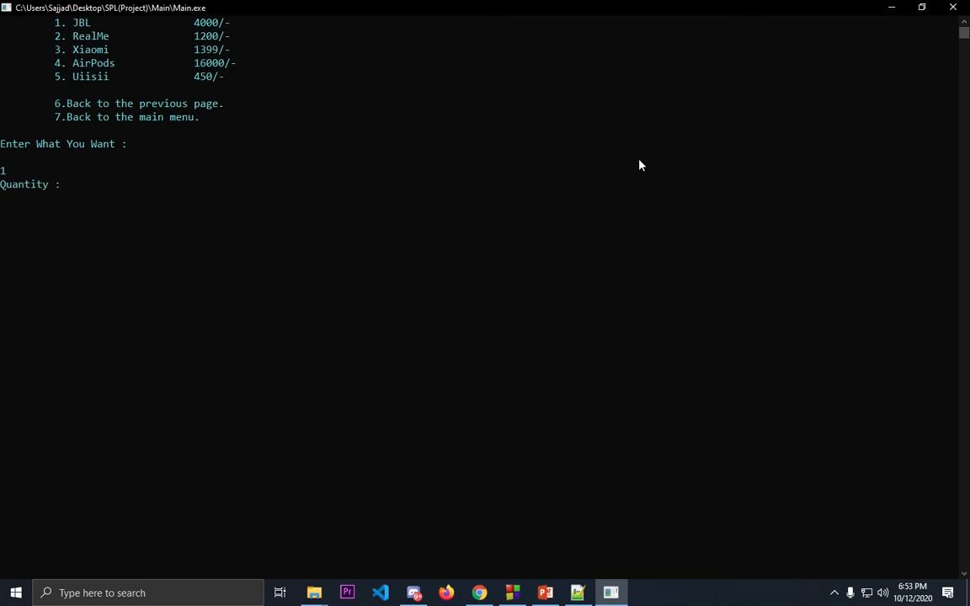
type("5")
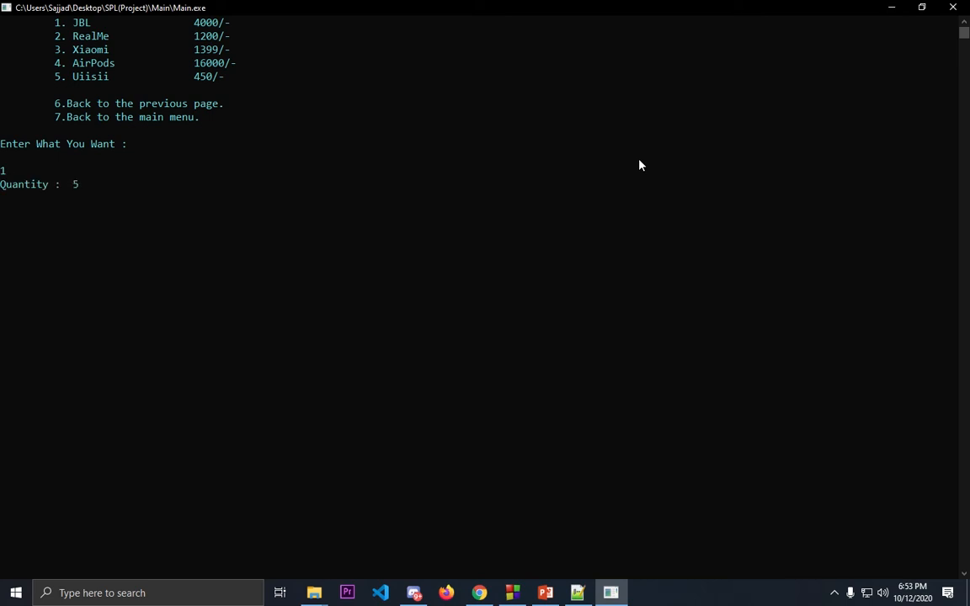
key("enter")
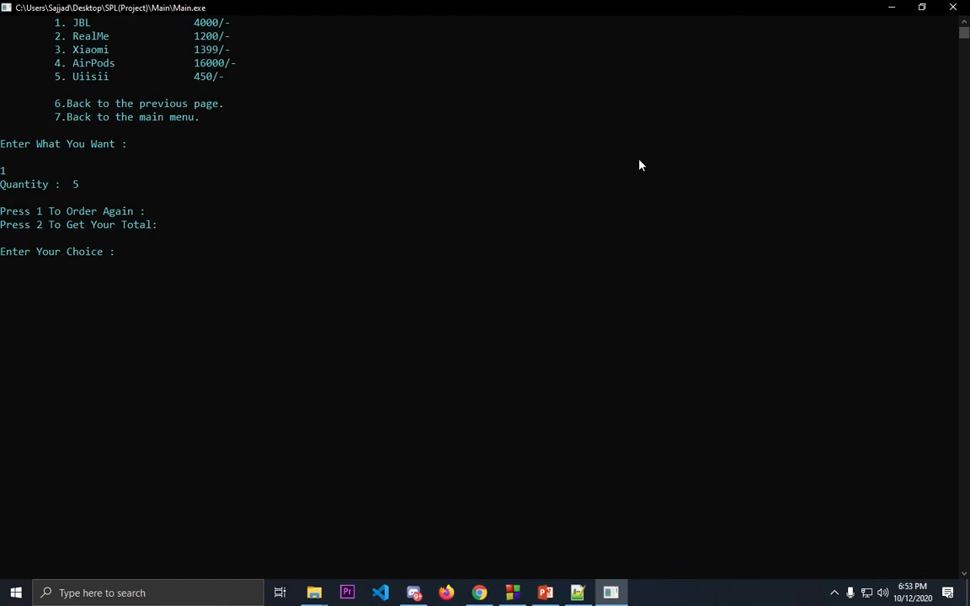
type("2")
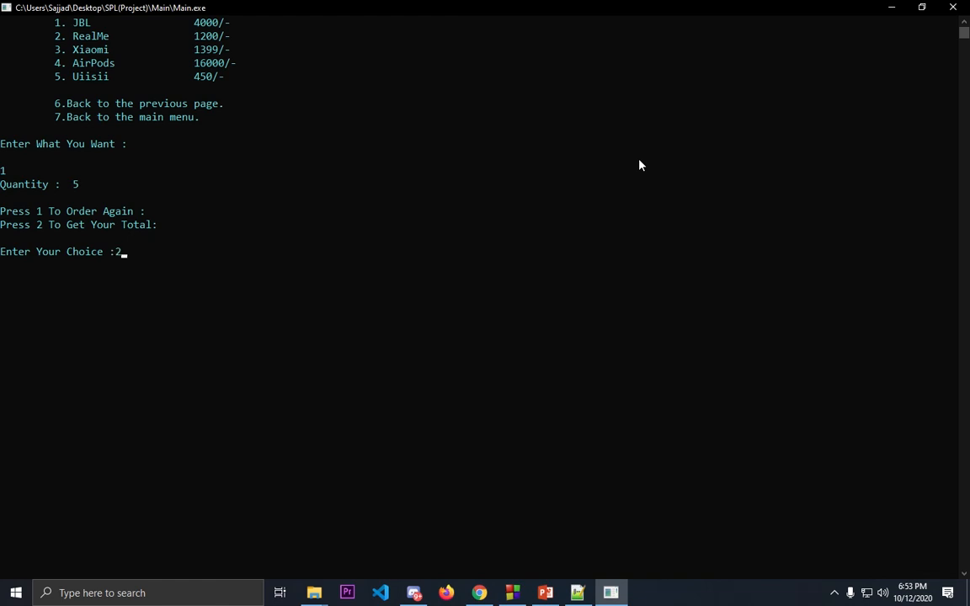
key("enter")
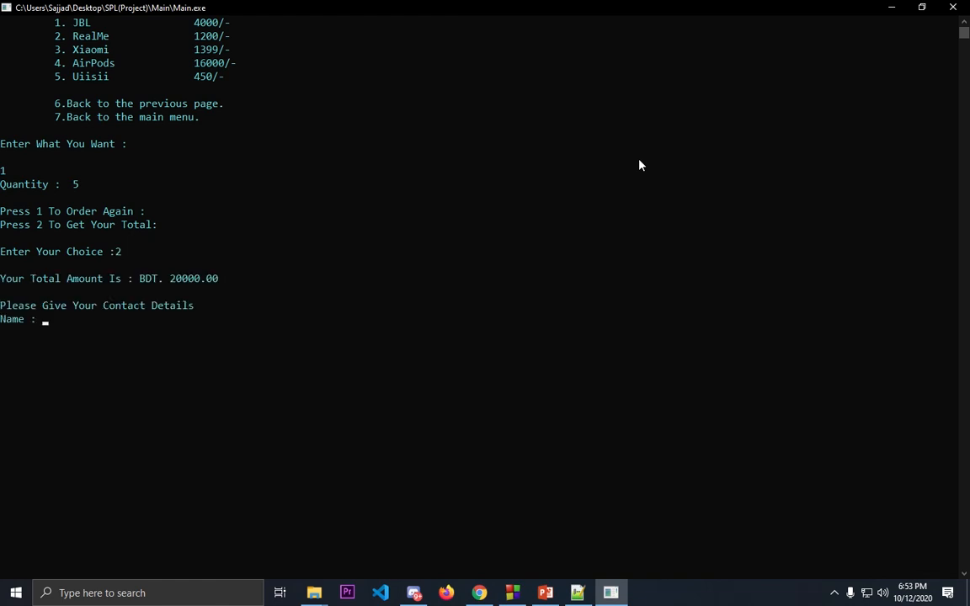
mouse_move(172, 252)
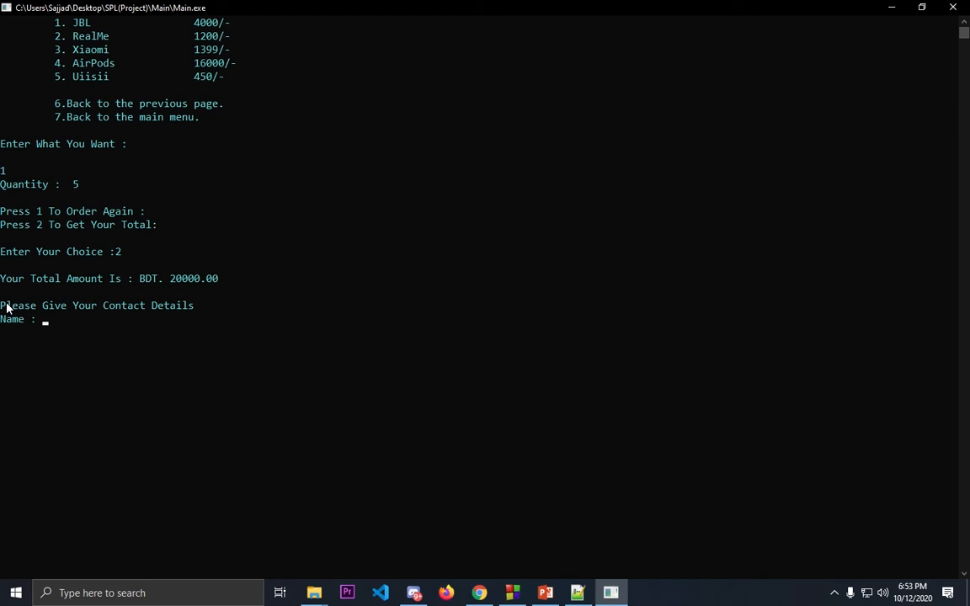
Step: Enter name S, phone 195386741 and address Armanitpla, Dha as contact details for the order
type("Sajjad")
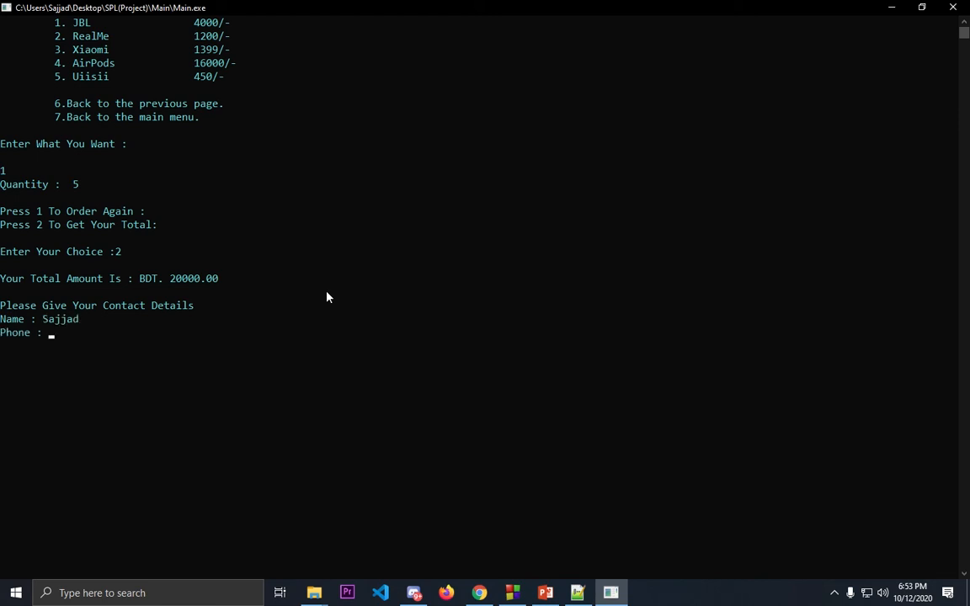
type("195386741")
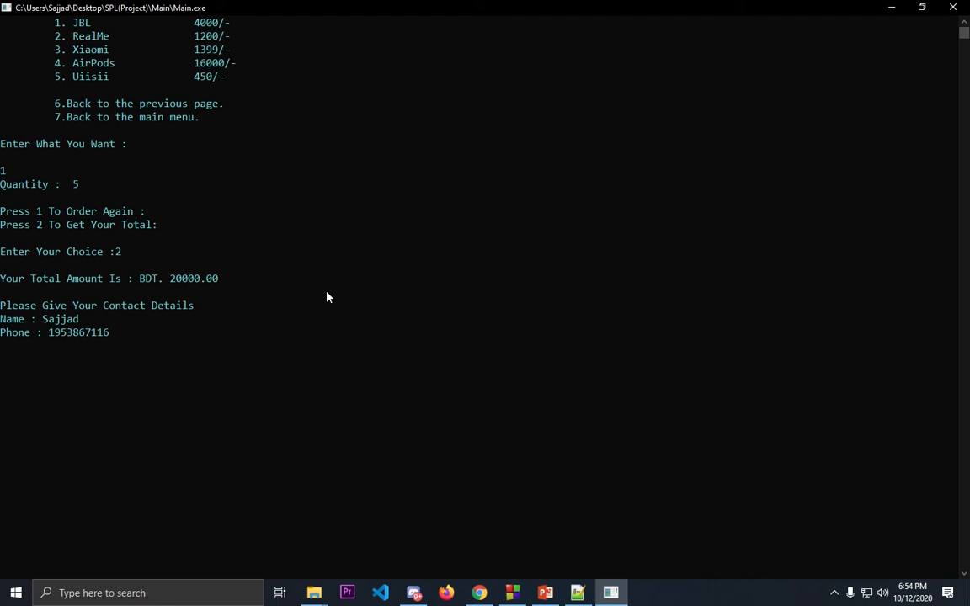
type("Ar")
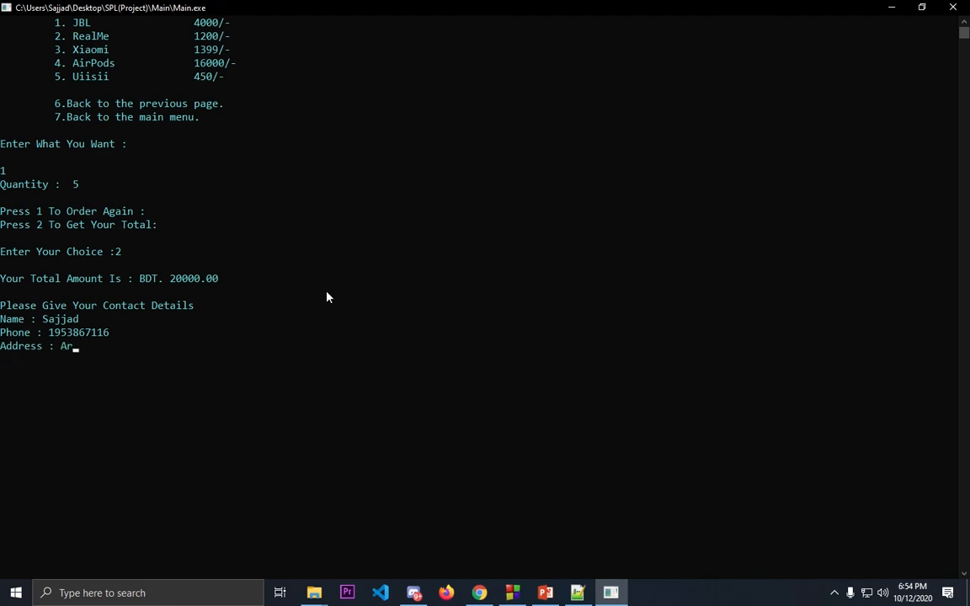
type("manitp")
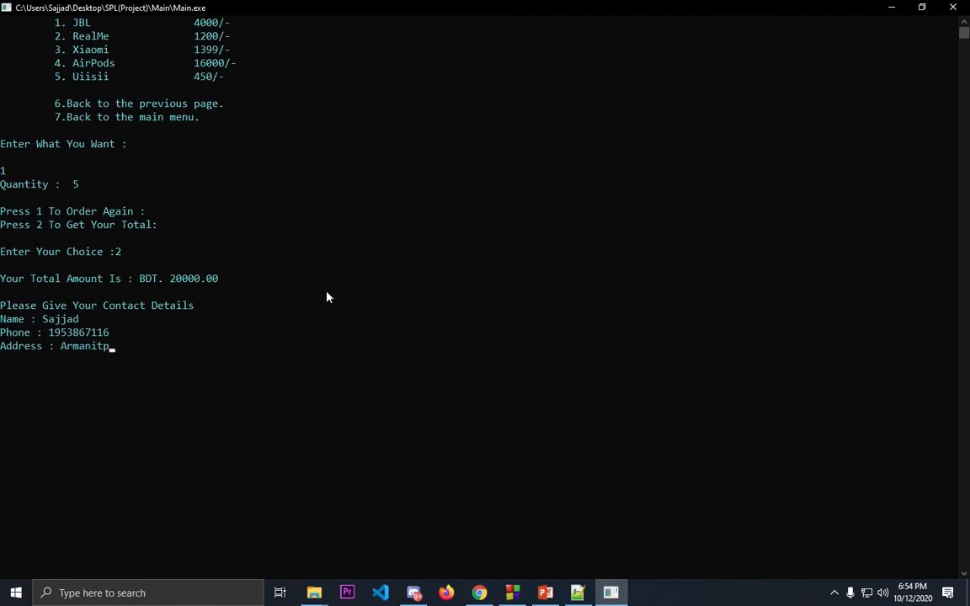
type("la,")
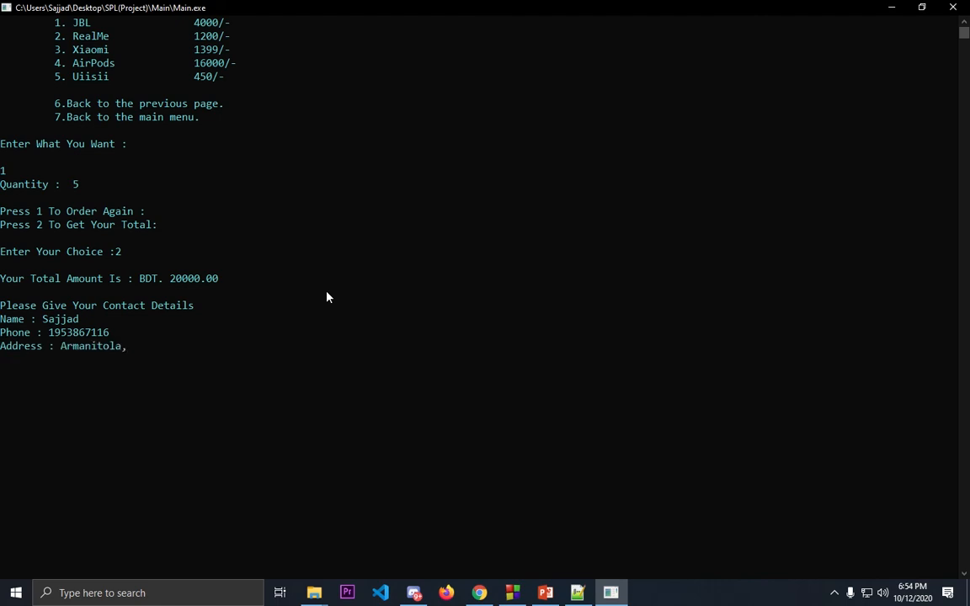
type("Dhaka")
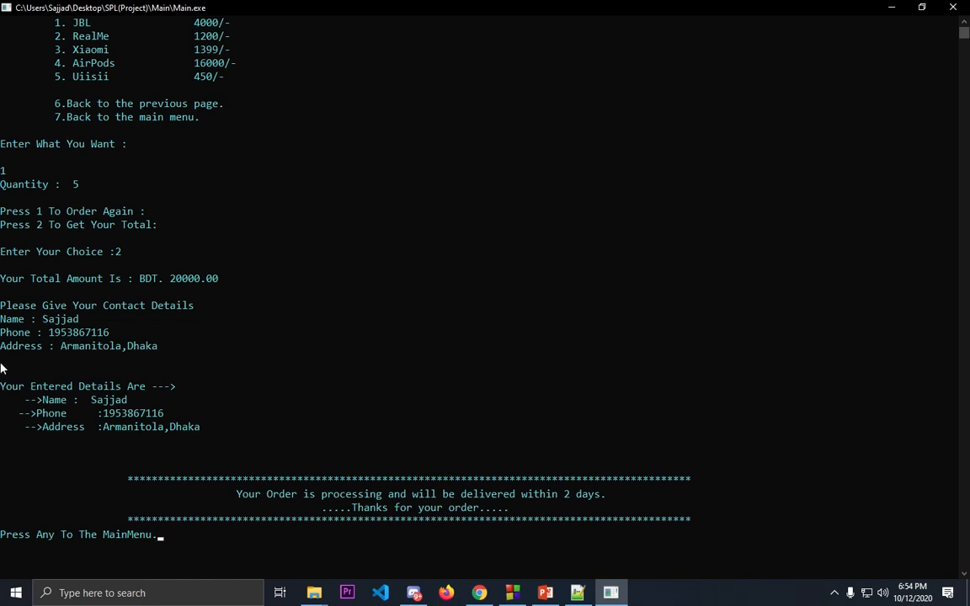
mouse_move(239, 390)
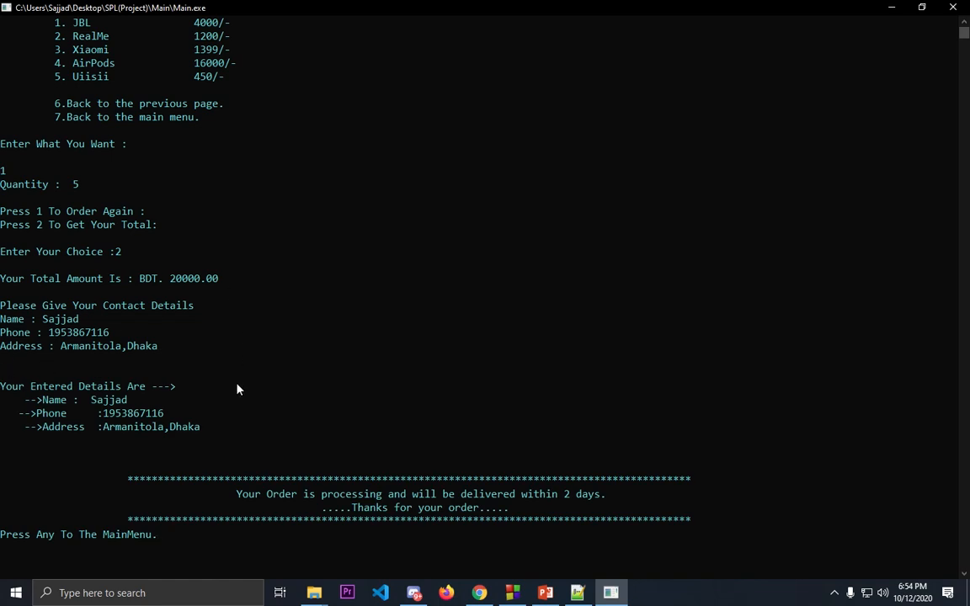
mouse_move(225, 475)
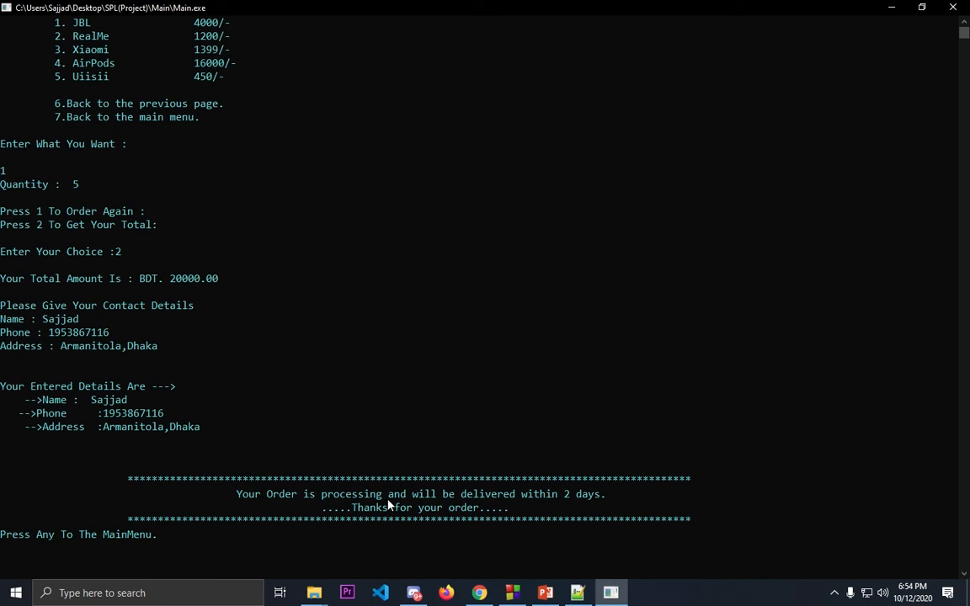
mouse_move(552, 519)
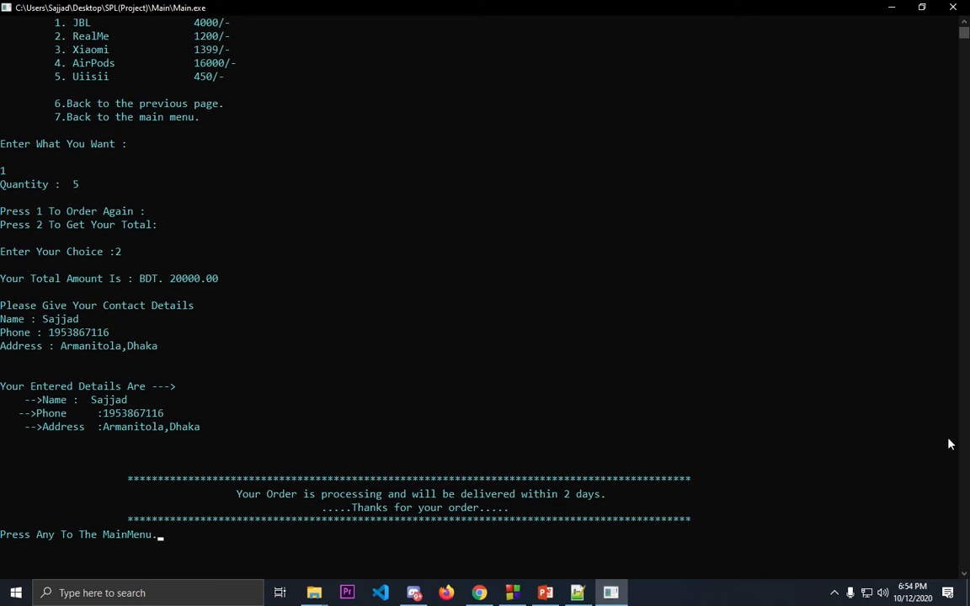
Step: Return to the main menu, choose Our product (1), then Computer Gadgets (2)
key("enter")
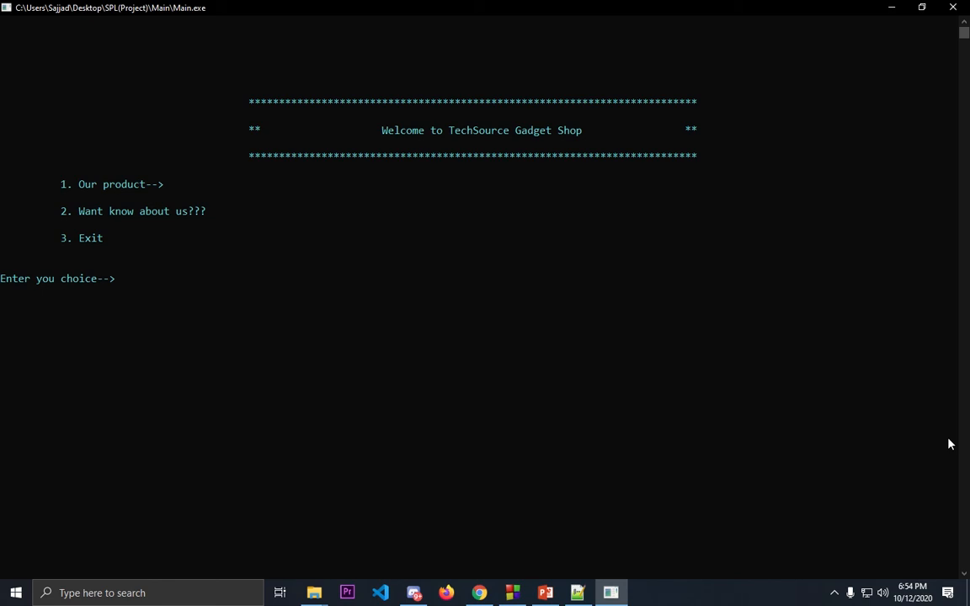
type("1")
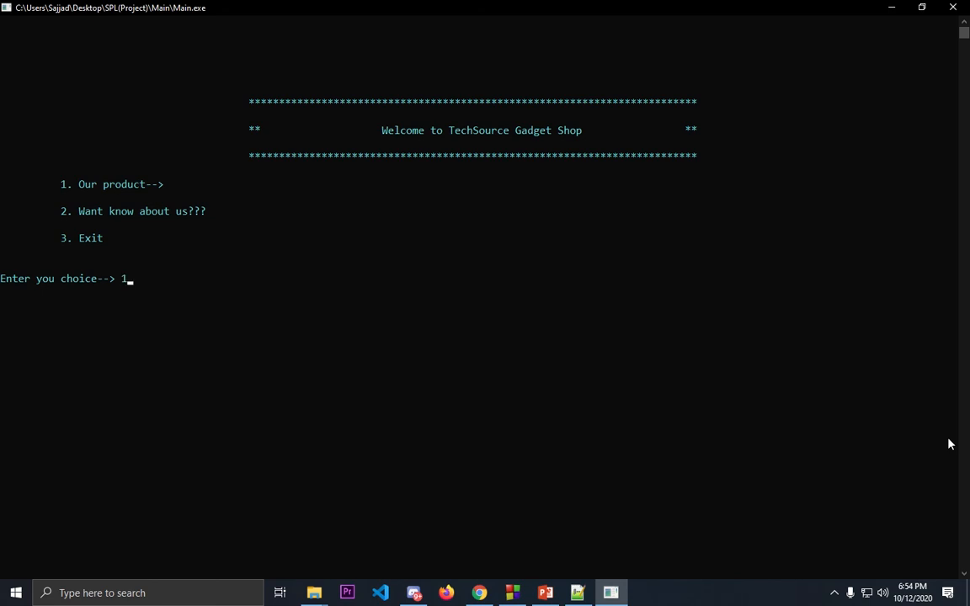
key("enter")
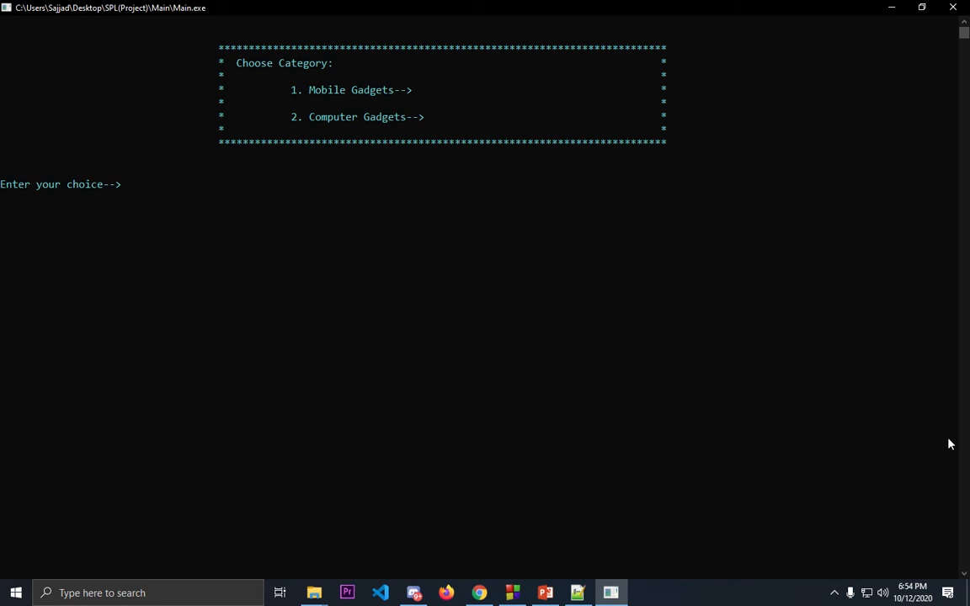
type("2")
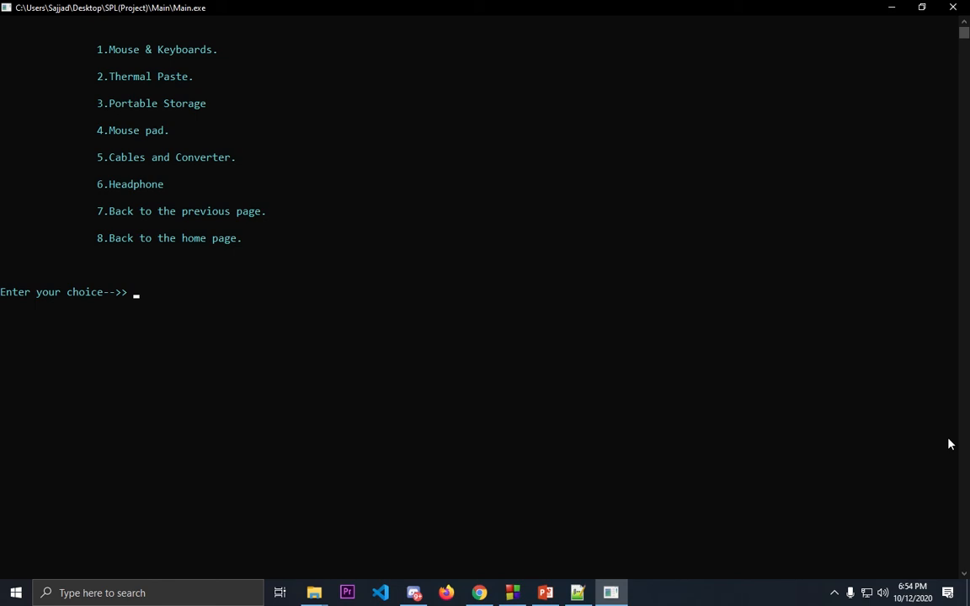
Step: Order the first cooler twice at quantity 2 and request the BDT 4000.00 total
type("2")
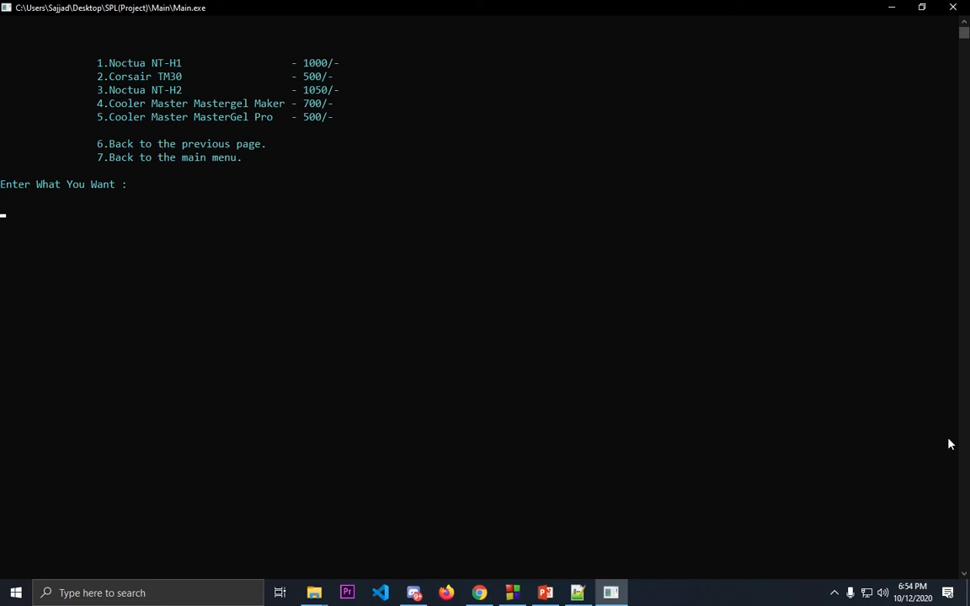
type("1")
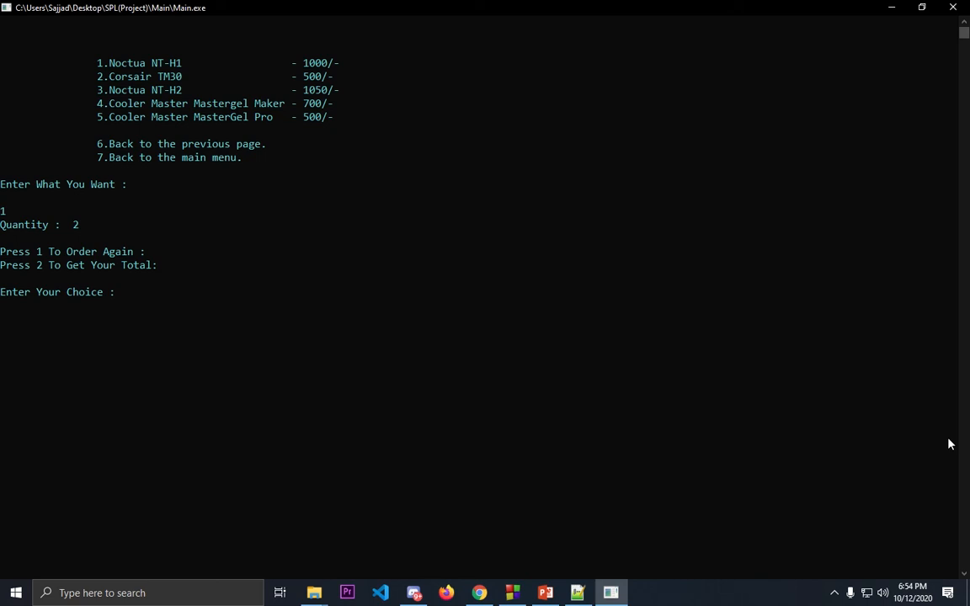
type("1")
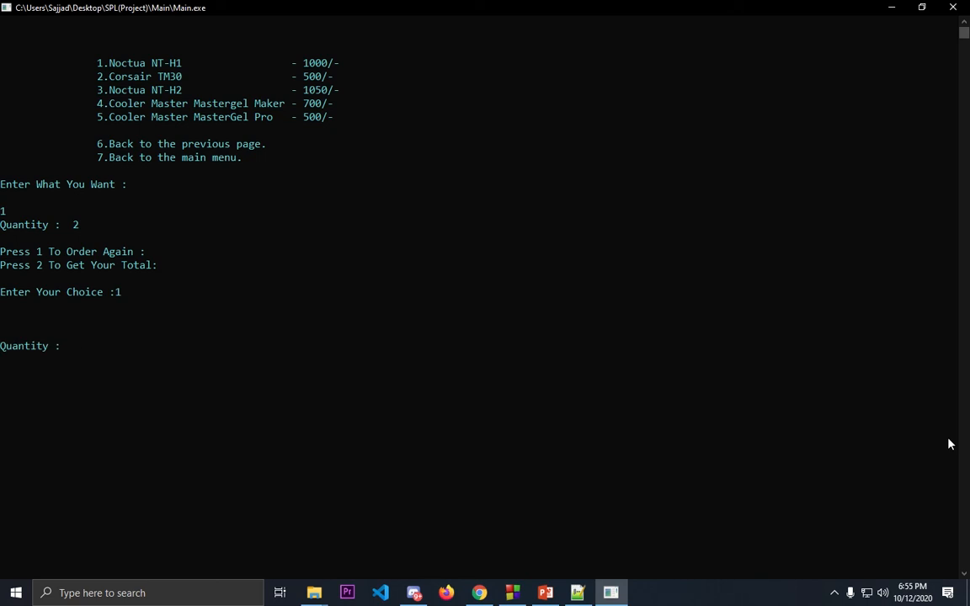
type("2")
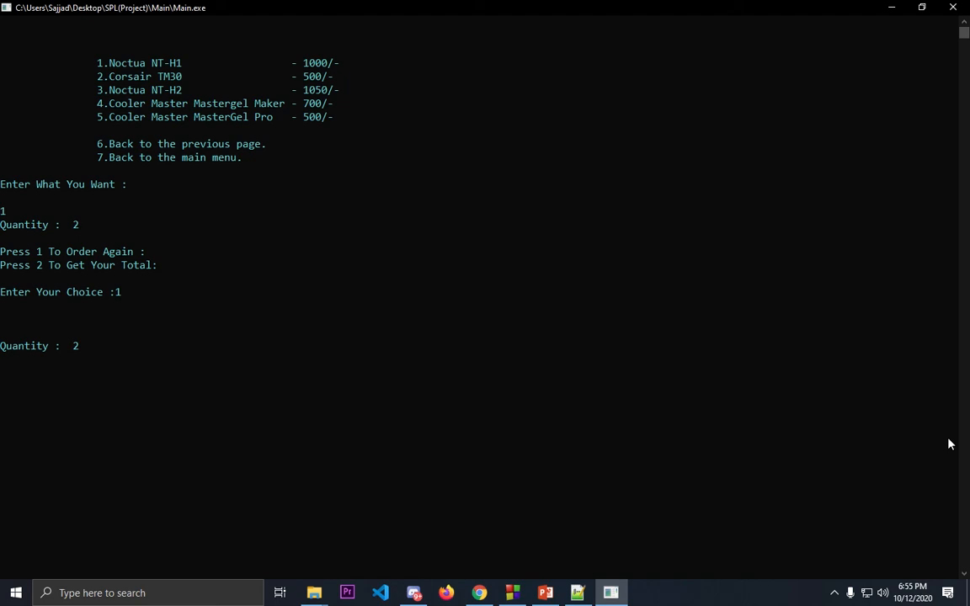
key("1")
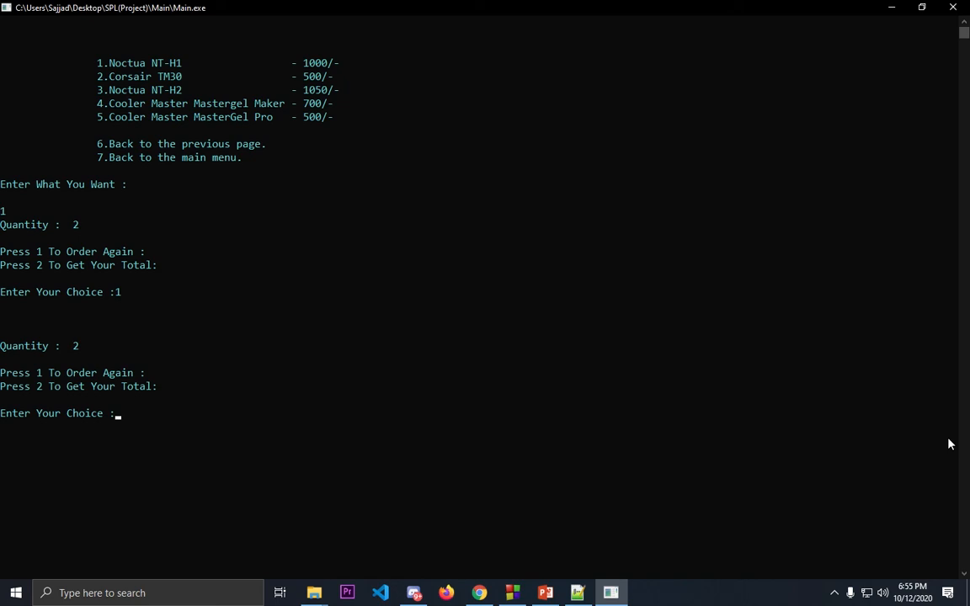
type("2")
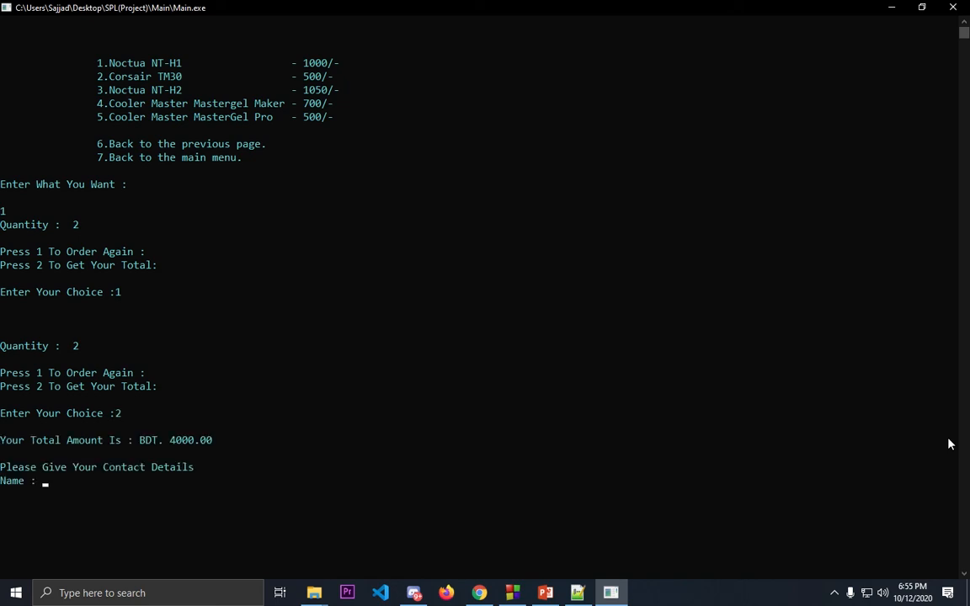
mouse_move(874, 289)
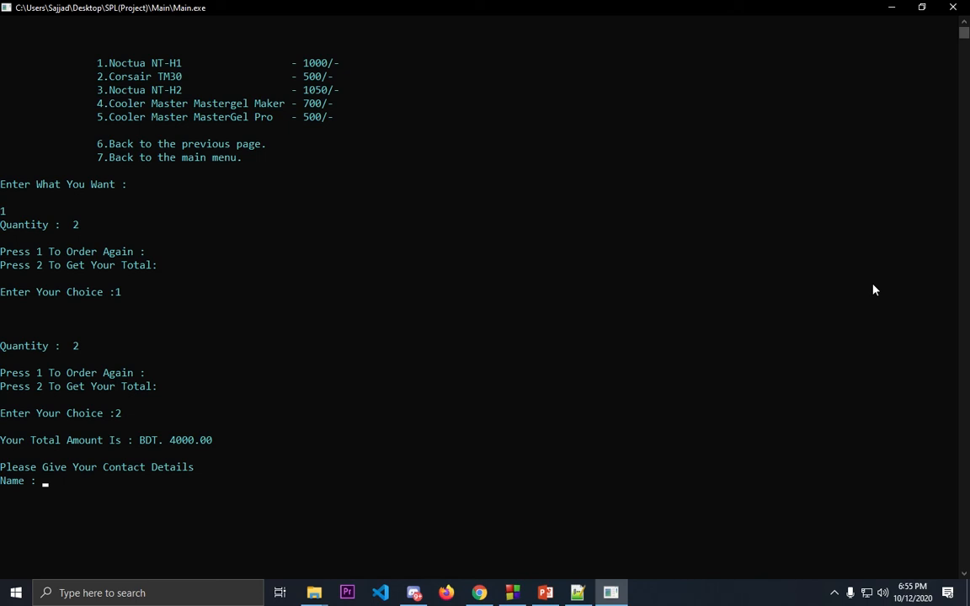
mouse_move(98, 310)
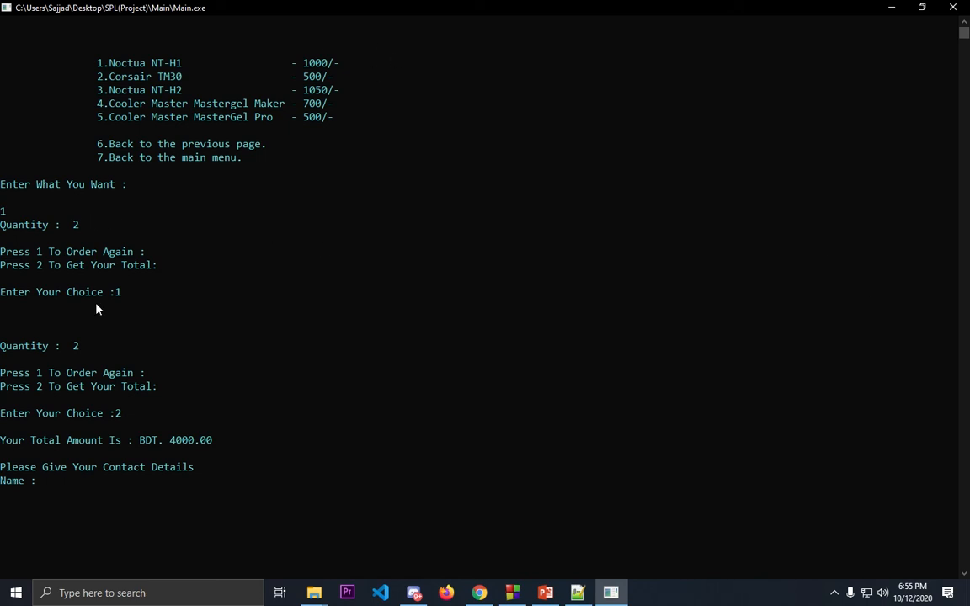
mouse_move(300, 71)
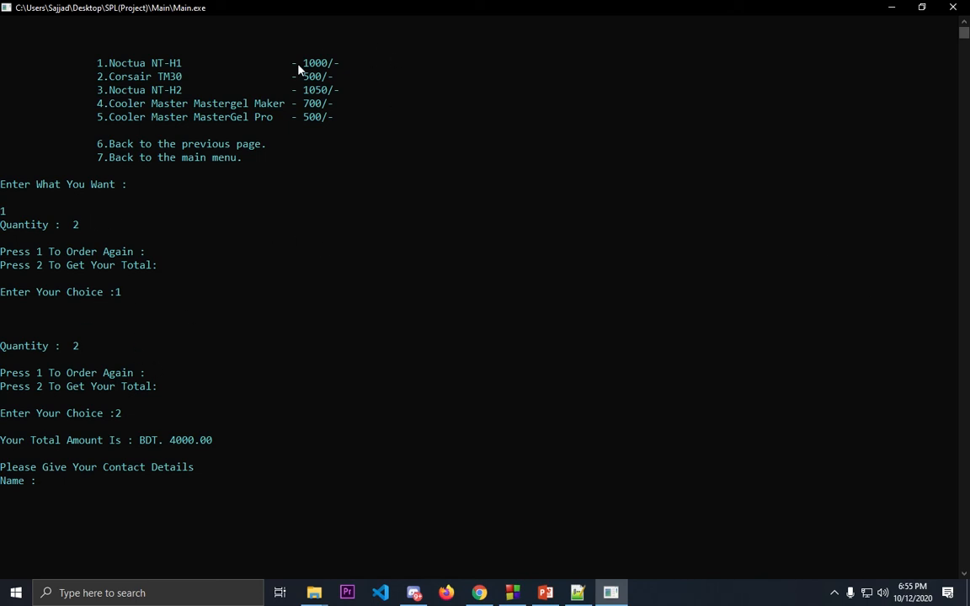
mouse_move(405, 360)
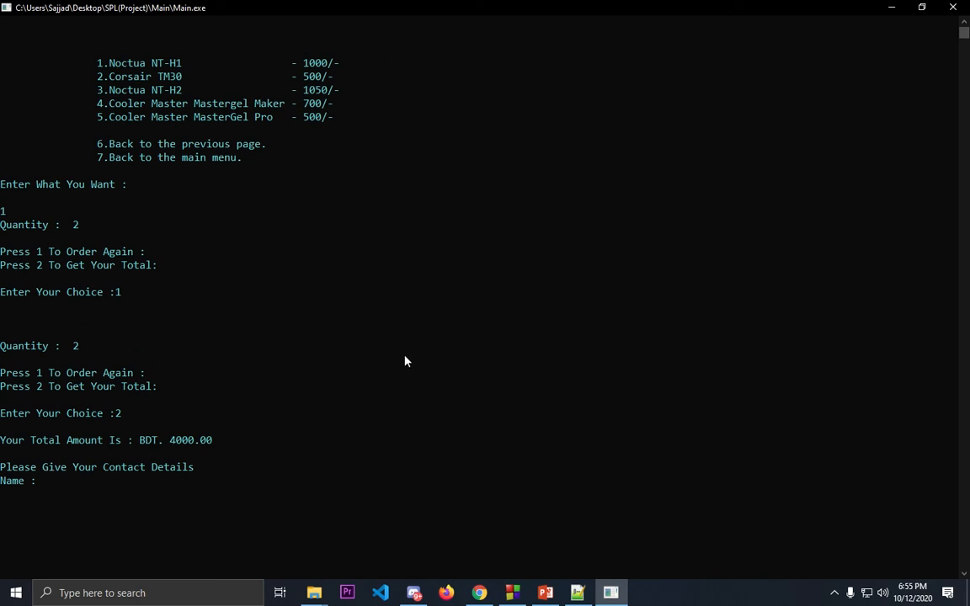
type("sajjad")
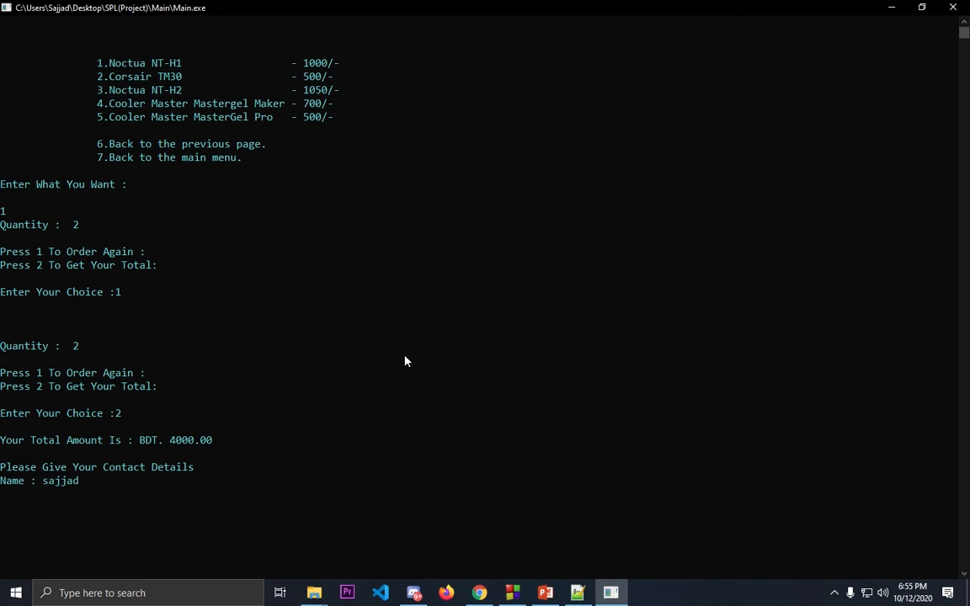
type("19")
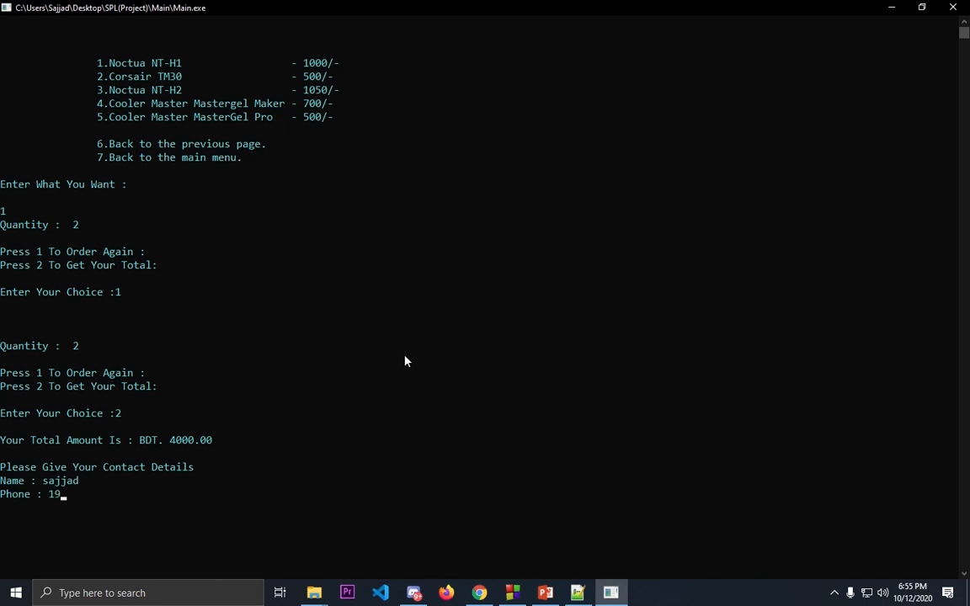
type("538638415")
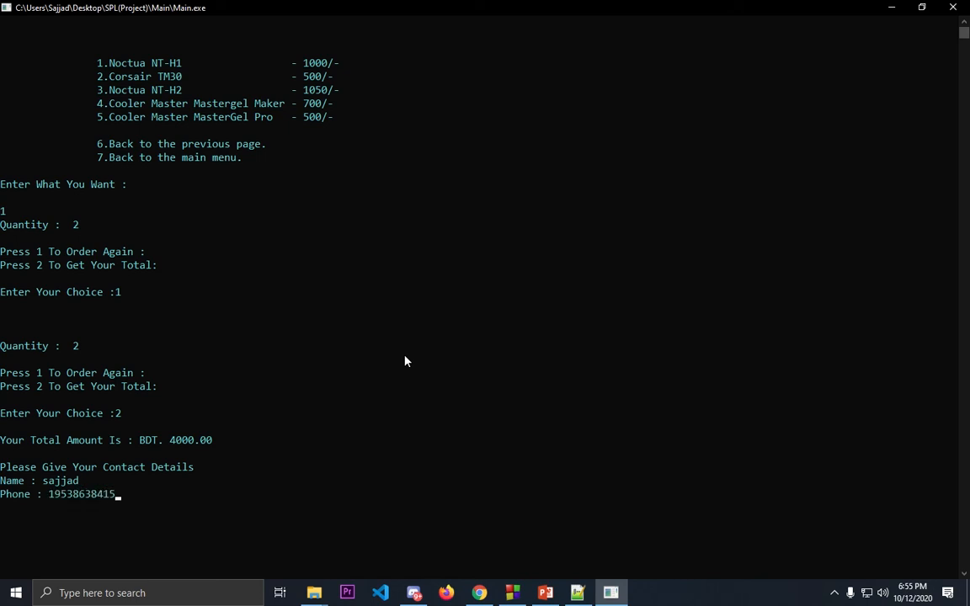
type("Address : A")
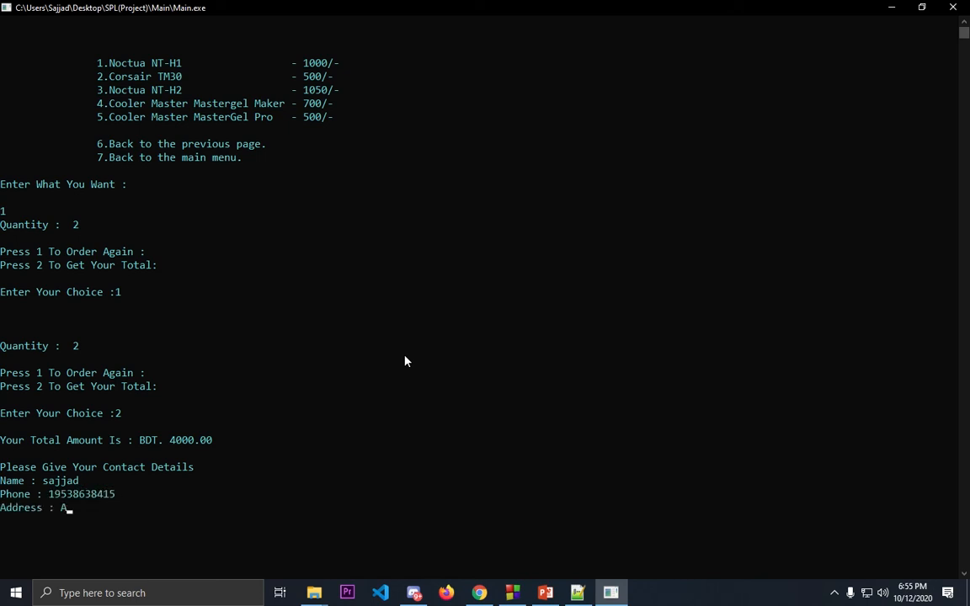
type("rmanti")
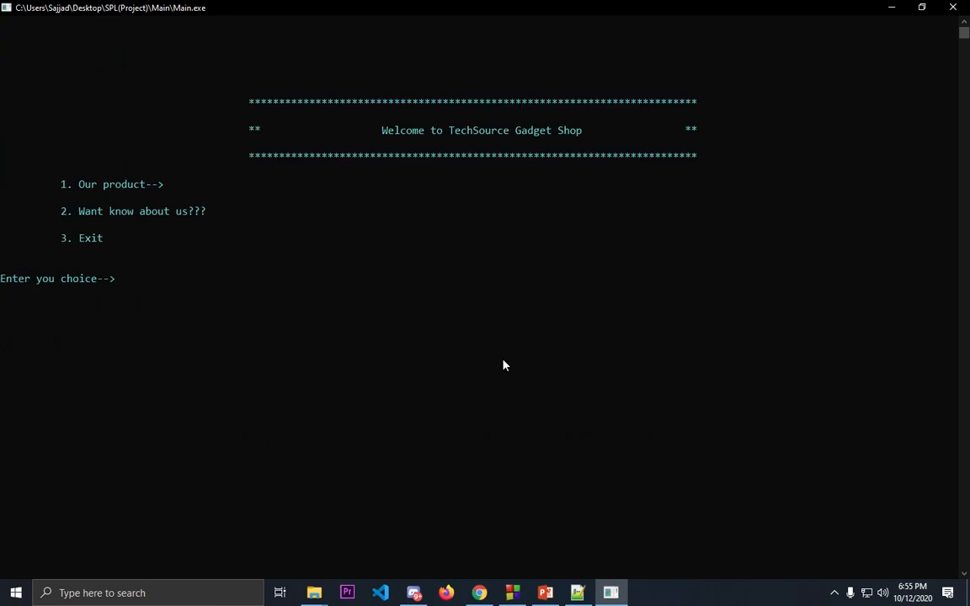
type("1")
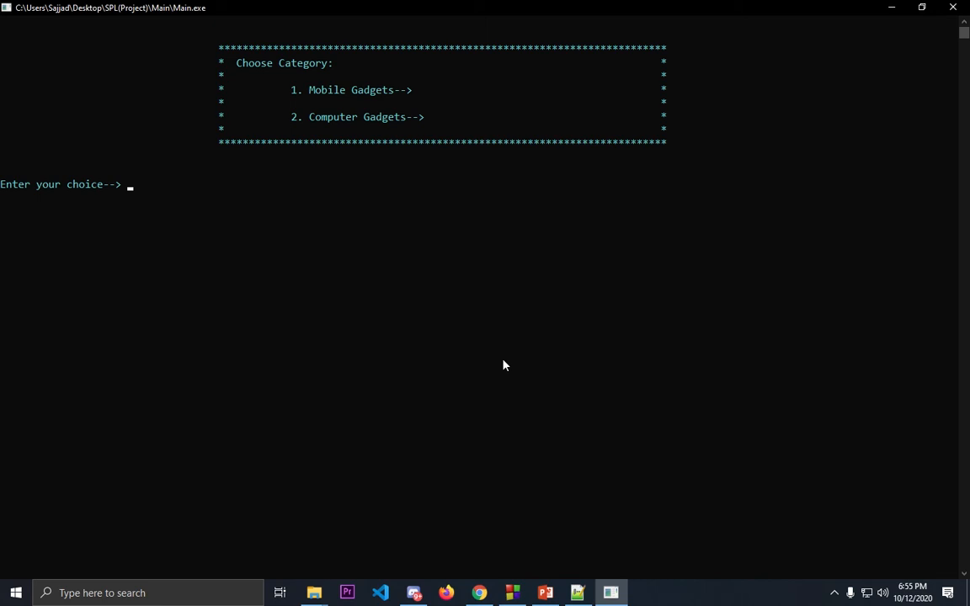
type("1")
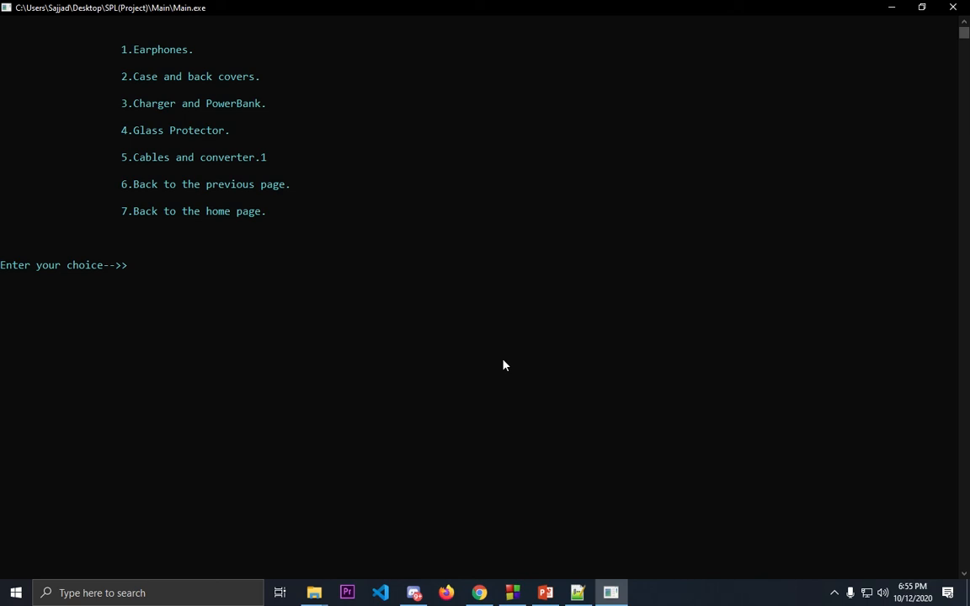
type("6")
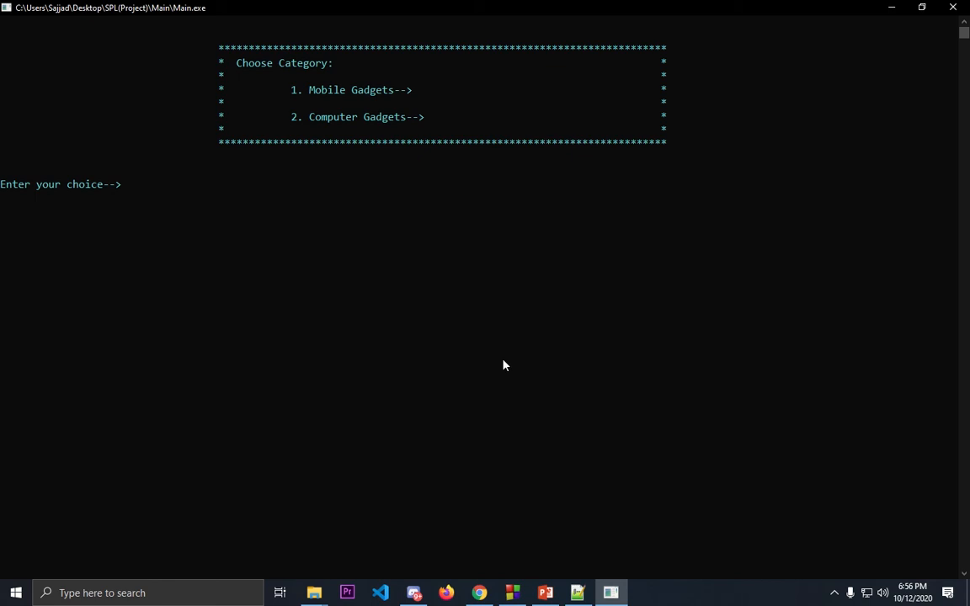
type("2")
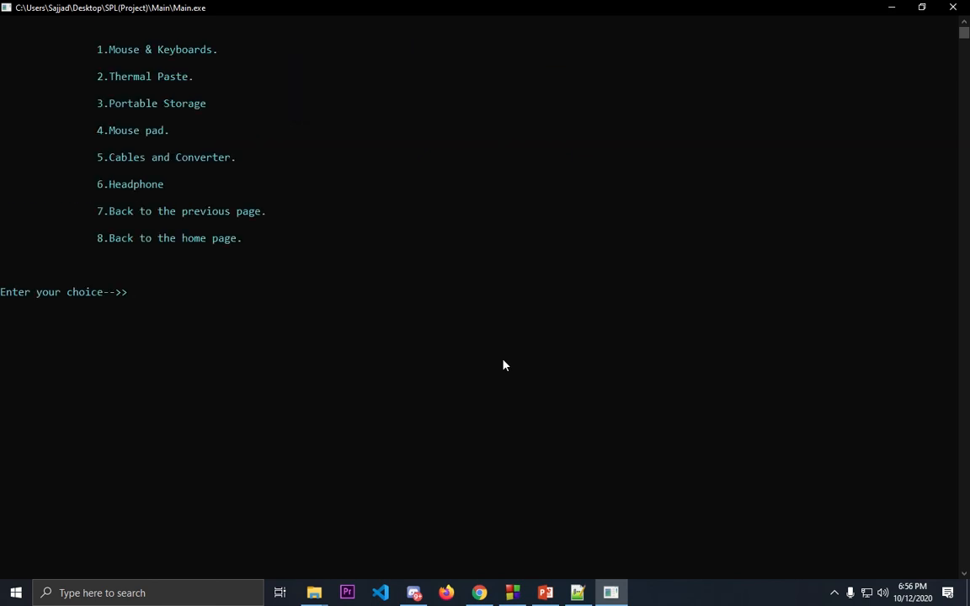
type("8")
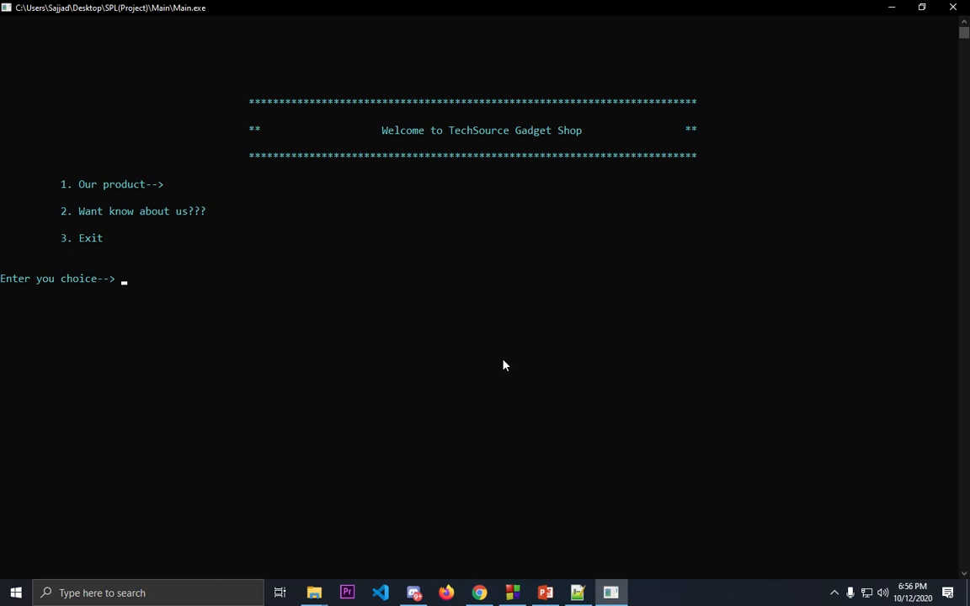
Step: Visit About Us (2), then choose Exit (3) to end with the thanks-for-visiting message
type("2")
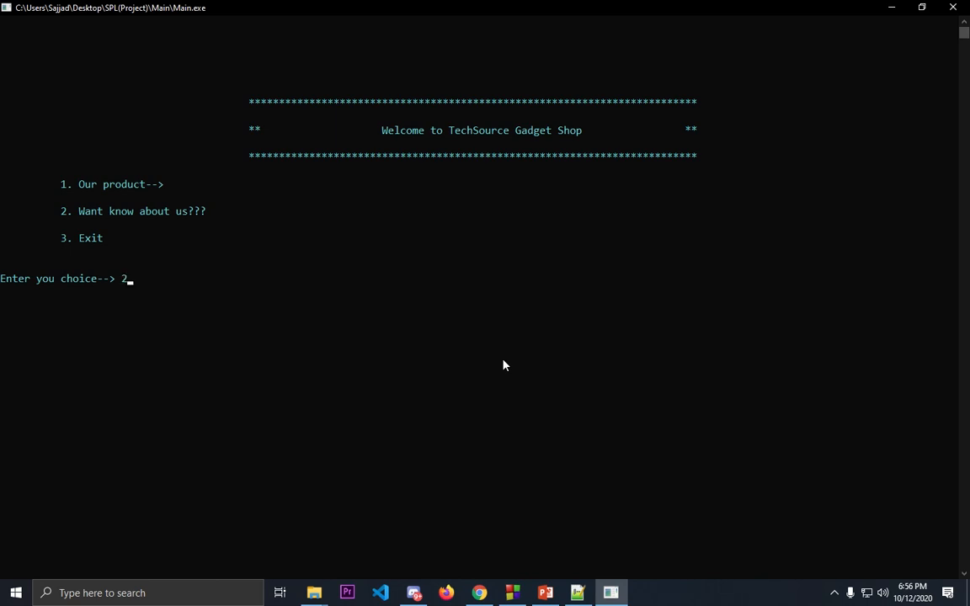
key("enter")
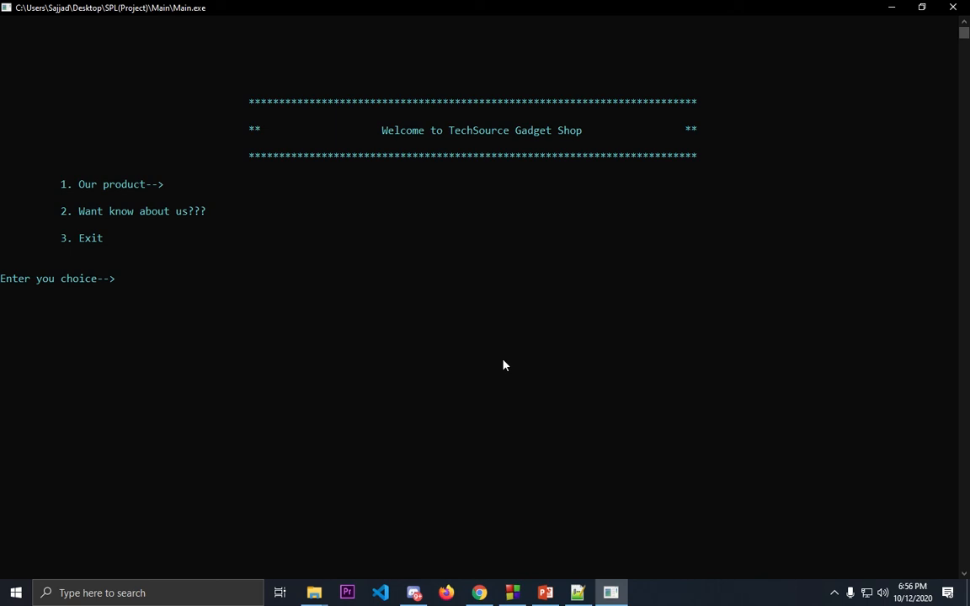
type("3")
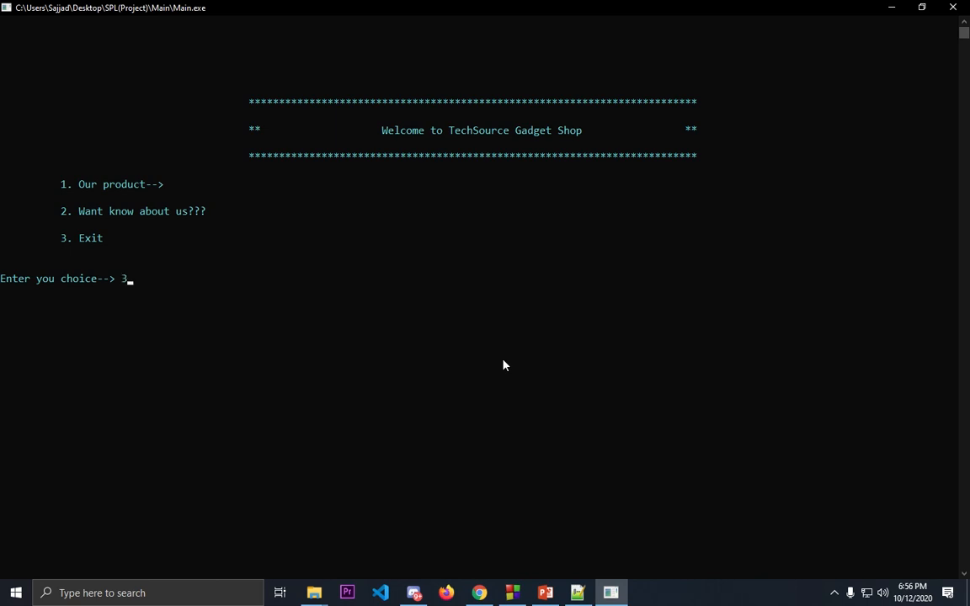
key("enter")
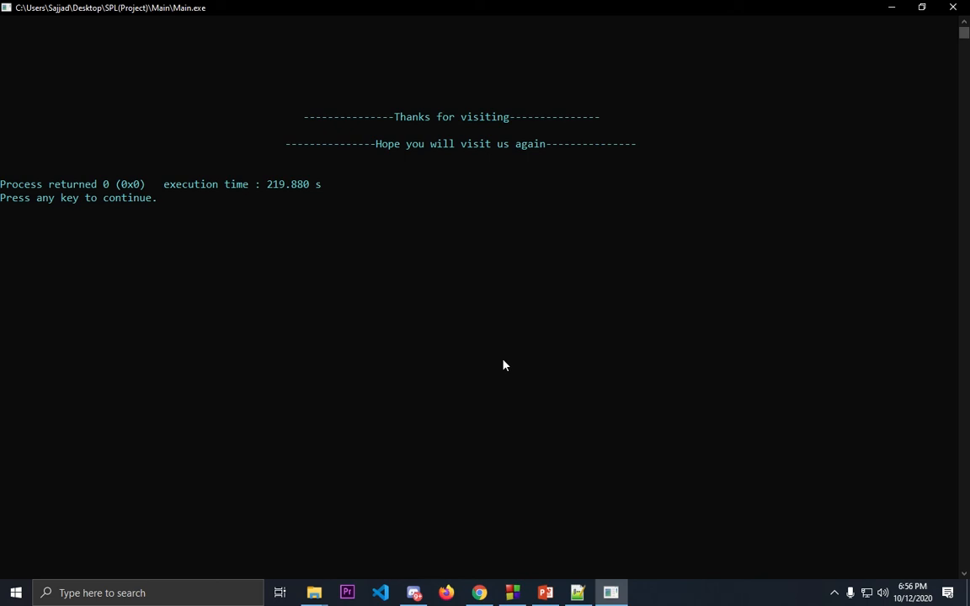
Step: Dismiss the finished console so Code::Blocks shows Main.c again
key("enter")
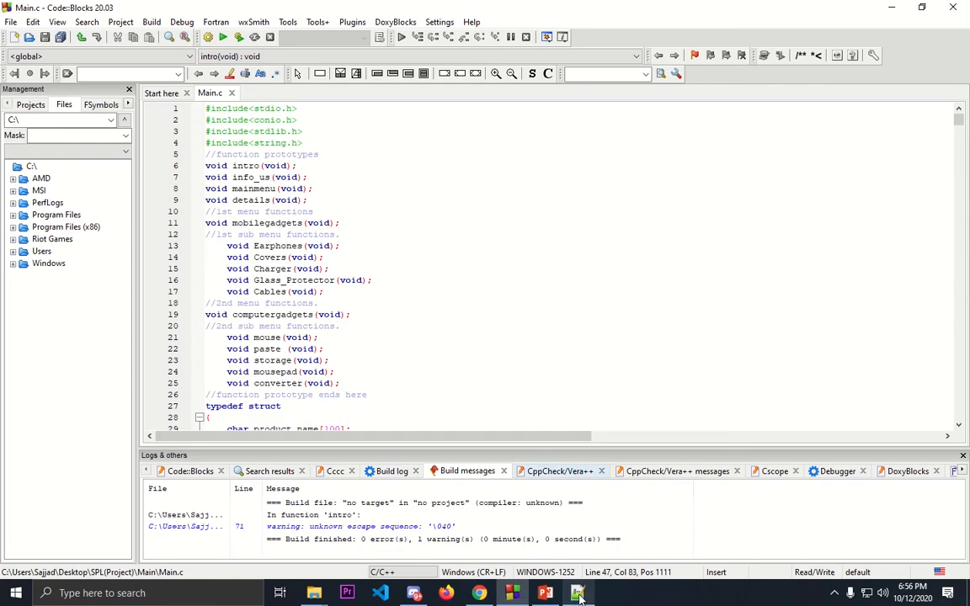
Step: Open order.txt from the Main folder in Notepad++, check the latest 4000 total entry, and close it
left_click(579, 593)
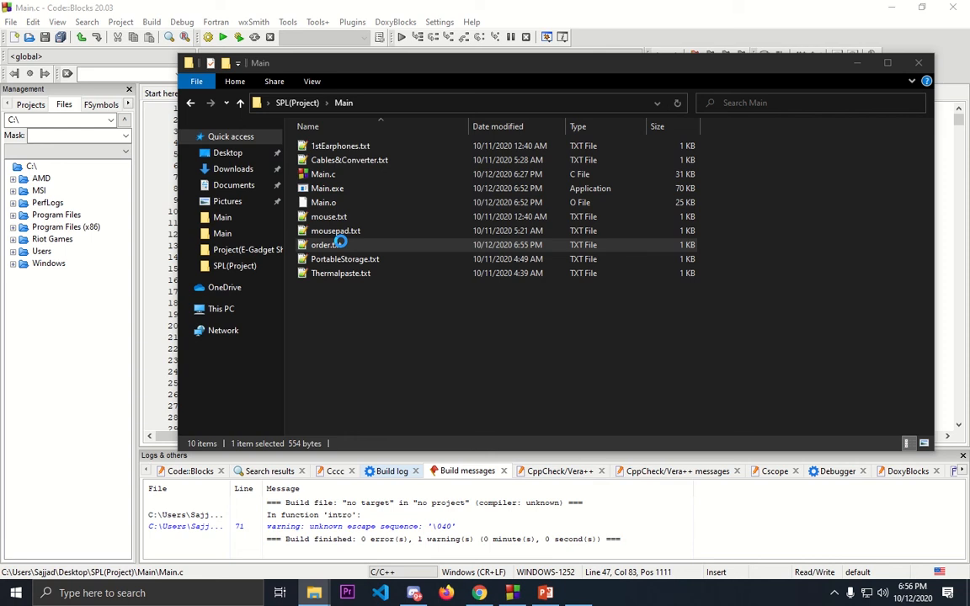
double_click(323, 244)
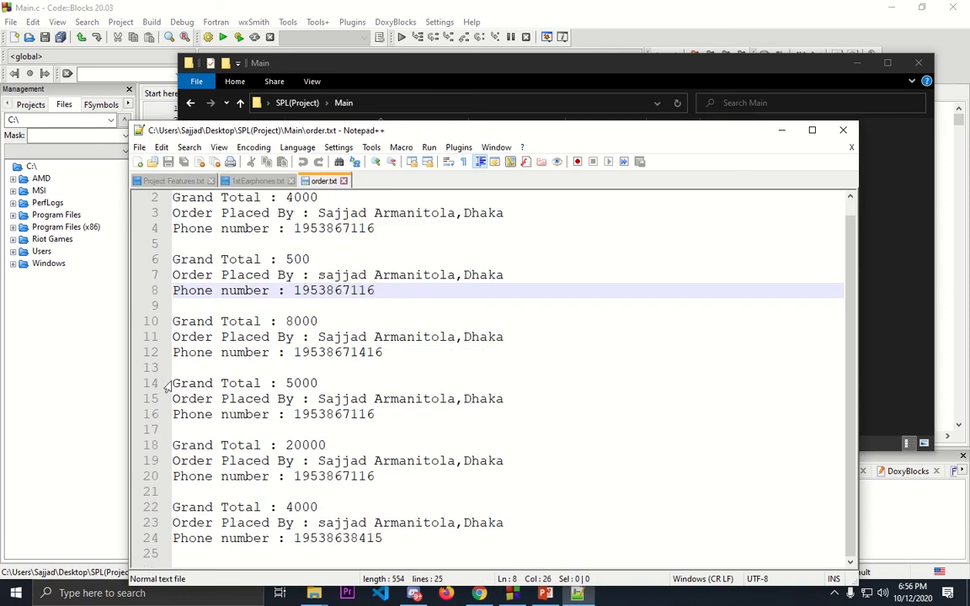
left_click(329, 445)
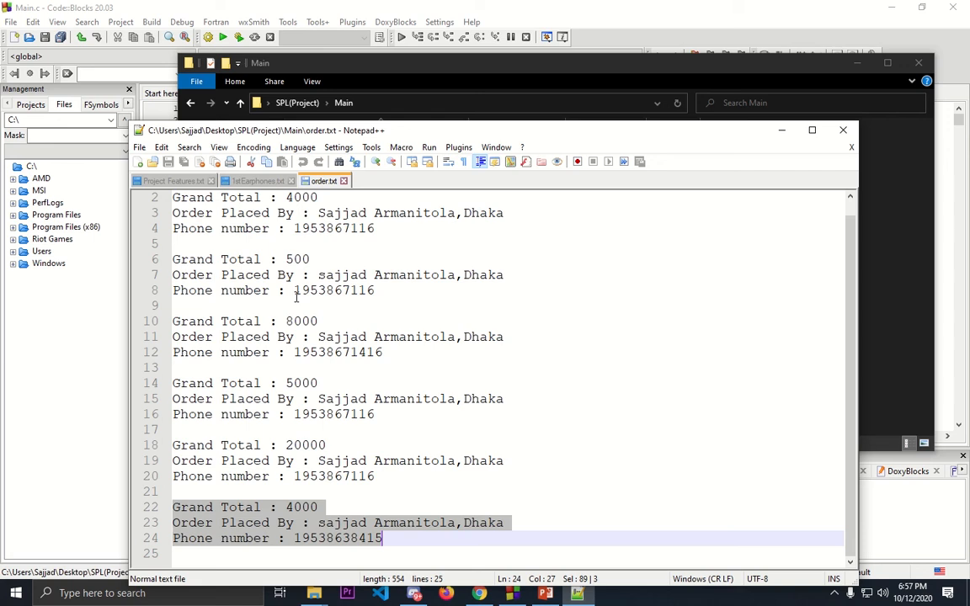
left_click(842, 129)
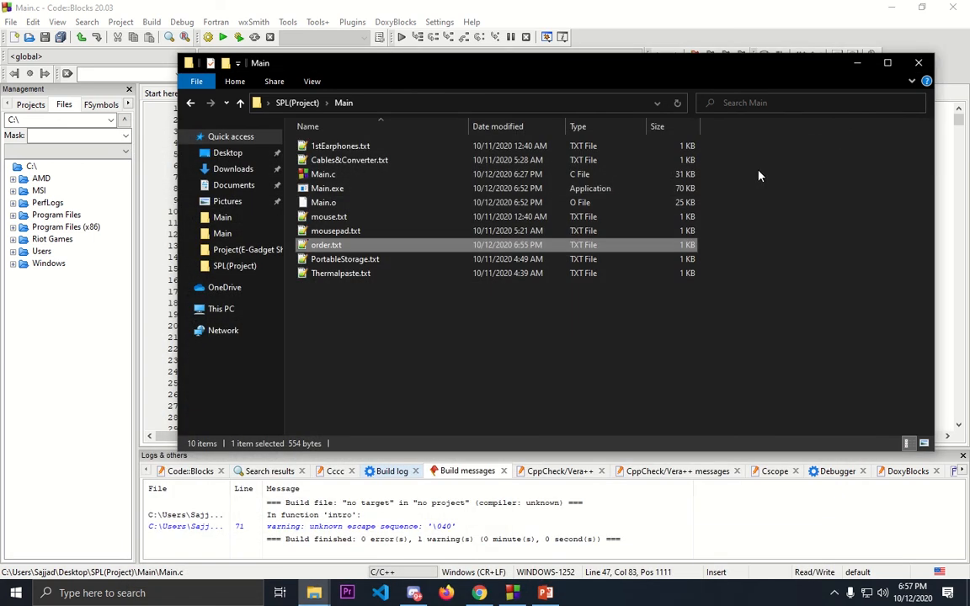